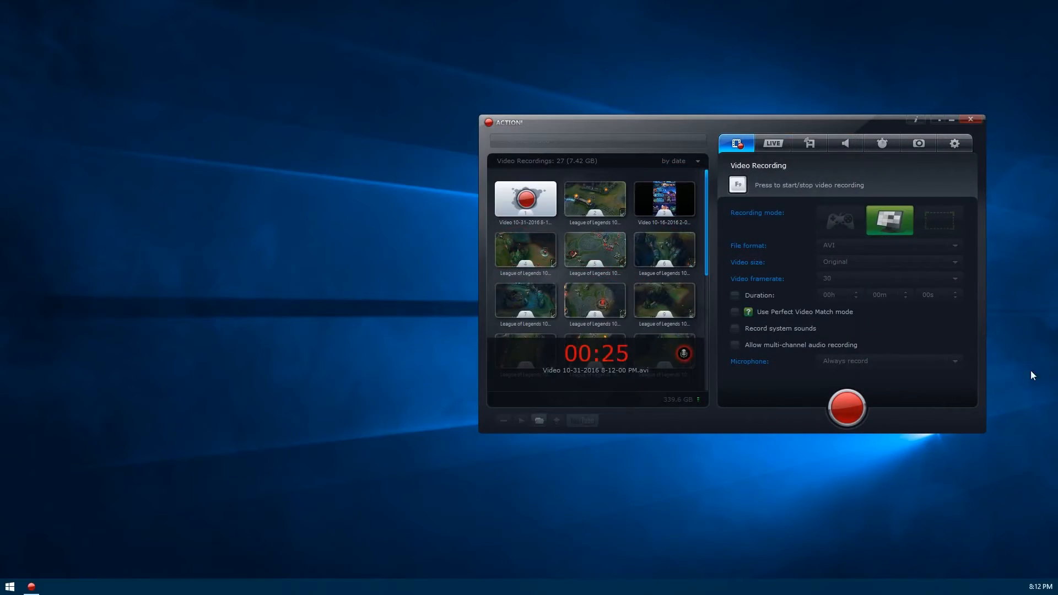
{"action": "mouse_move", "coordinate": [445, 372]}
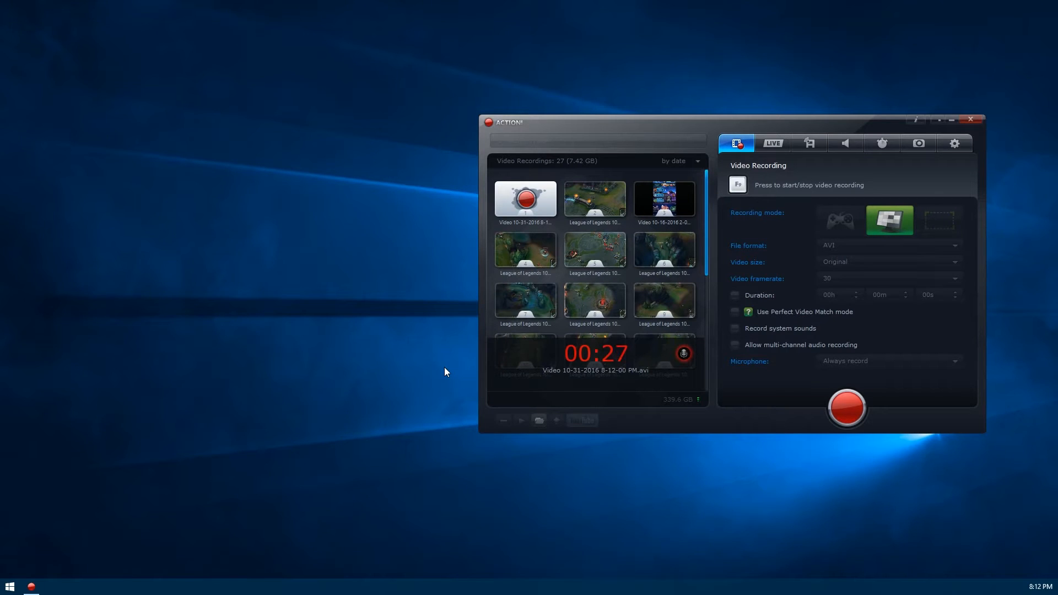
{"action": "mouse_move", "coordinate": [433, 382]}
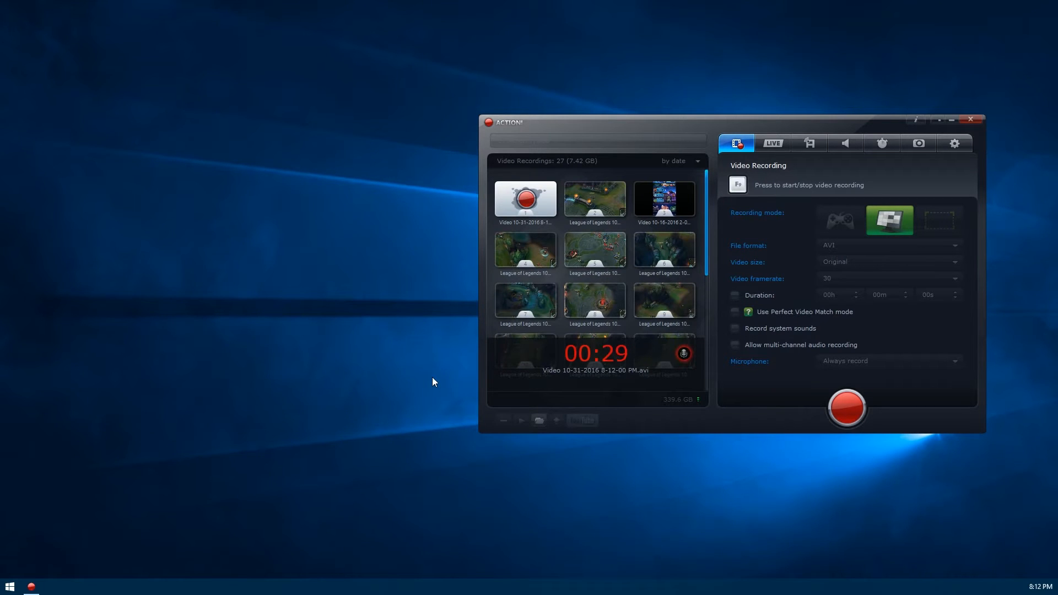
{"action": "mouse_move", "coordinate": [565, 334]}
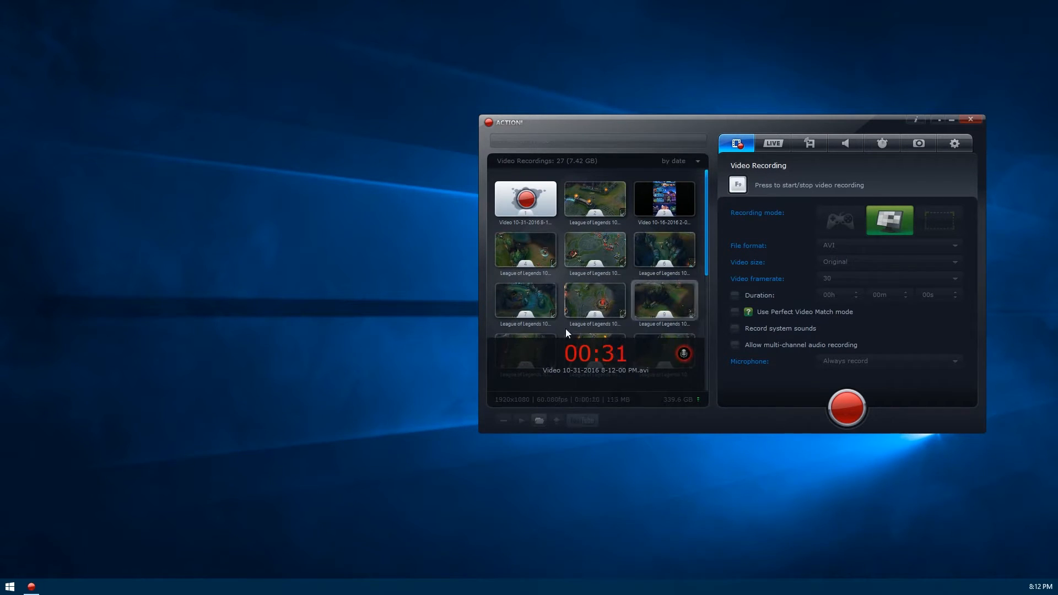
{"action": "mouse_move", "coordinate": [767, 452]}
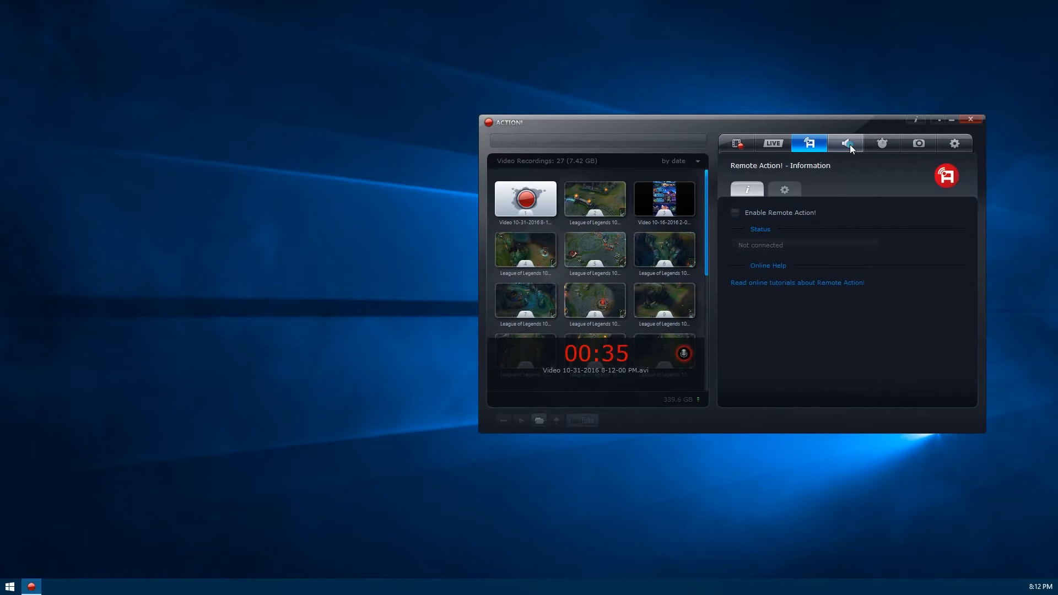
- Show the LIVE streaming settings: 480p at 30 fps, custom service, auto-reconnect on
{"action": "left_click", "coordinate": [736, 144]}
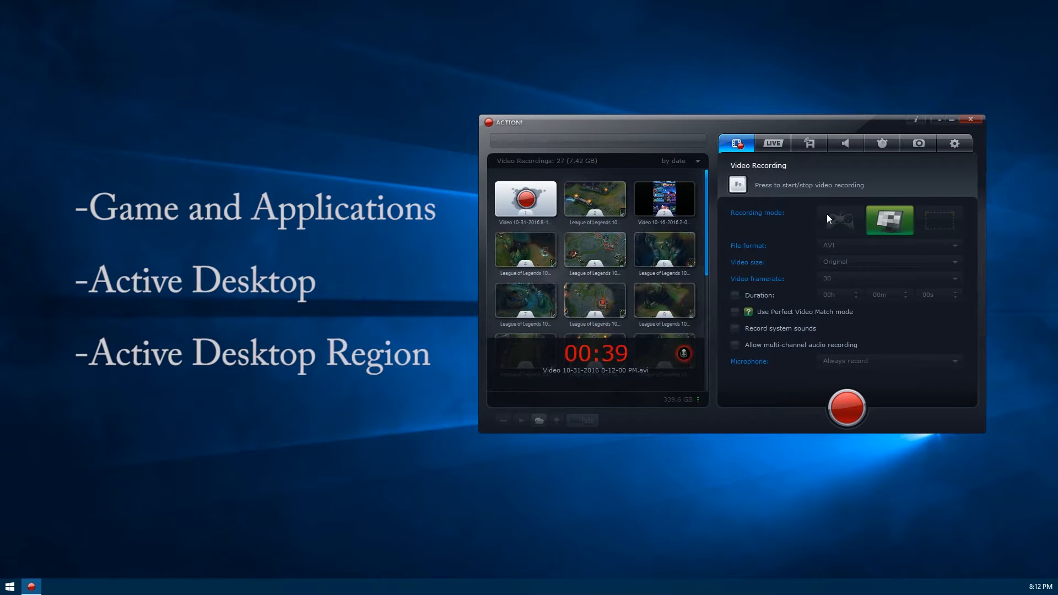
{"action": "mouse_move", "coordinate": [914, 244]}
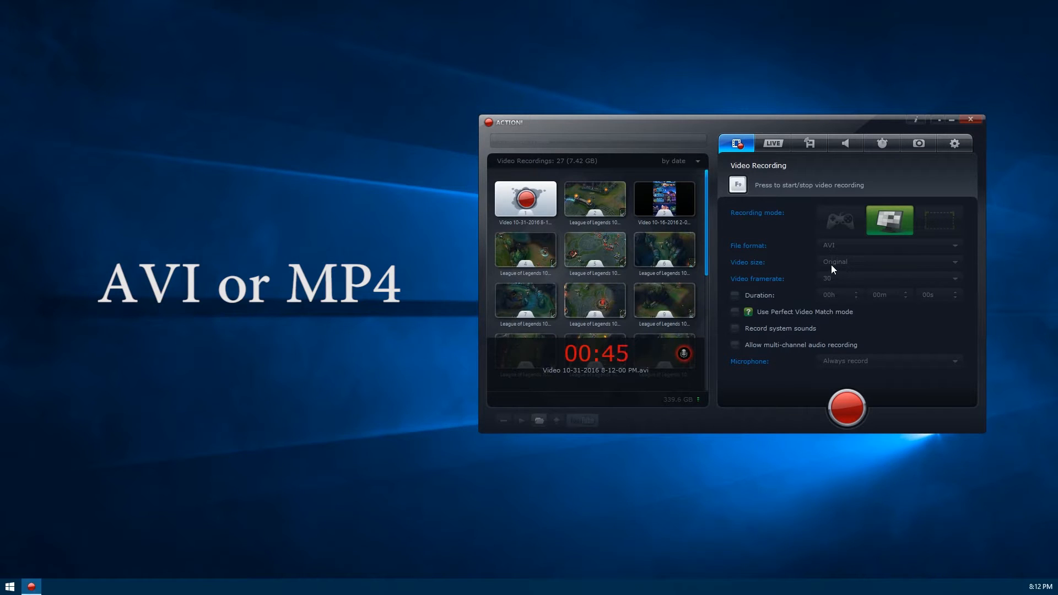
{"action": "mouse_move", "coordinate": [854, 258]}
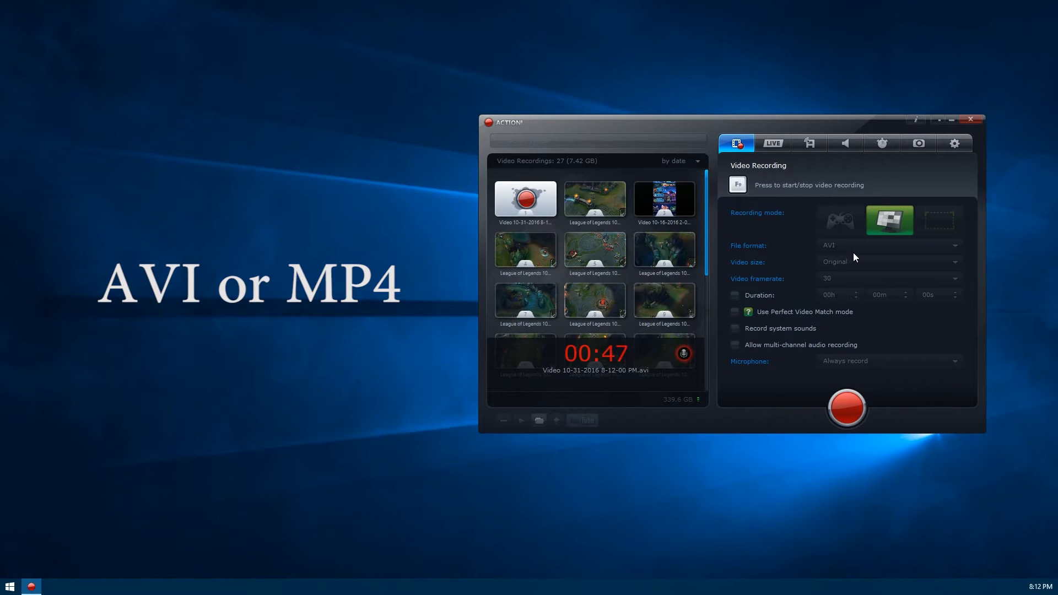
{"action": "mouse_move", "coordinate": [844, 268]}
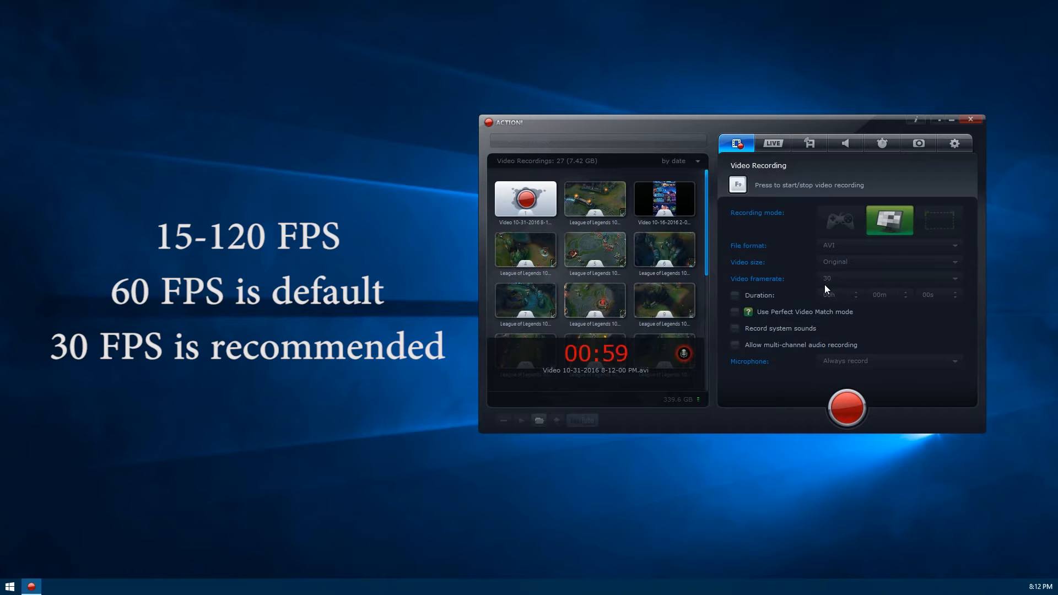
{"action": "mouse_move", "coordinate": [887, 284]}
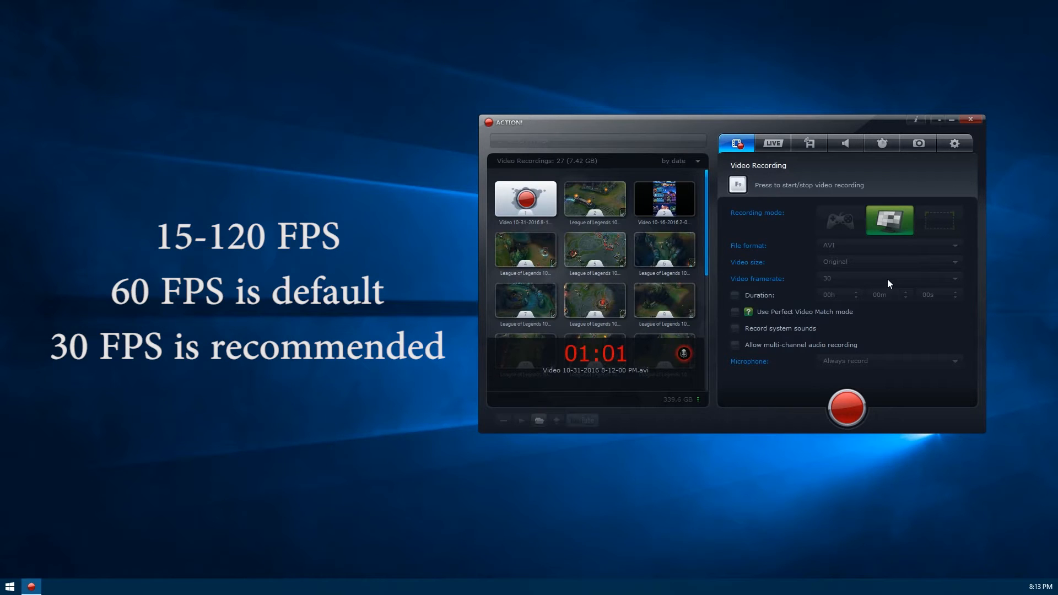
{"action": "mouse_move", "coordinate": [771, 303]}
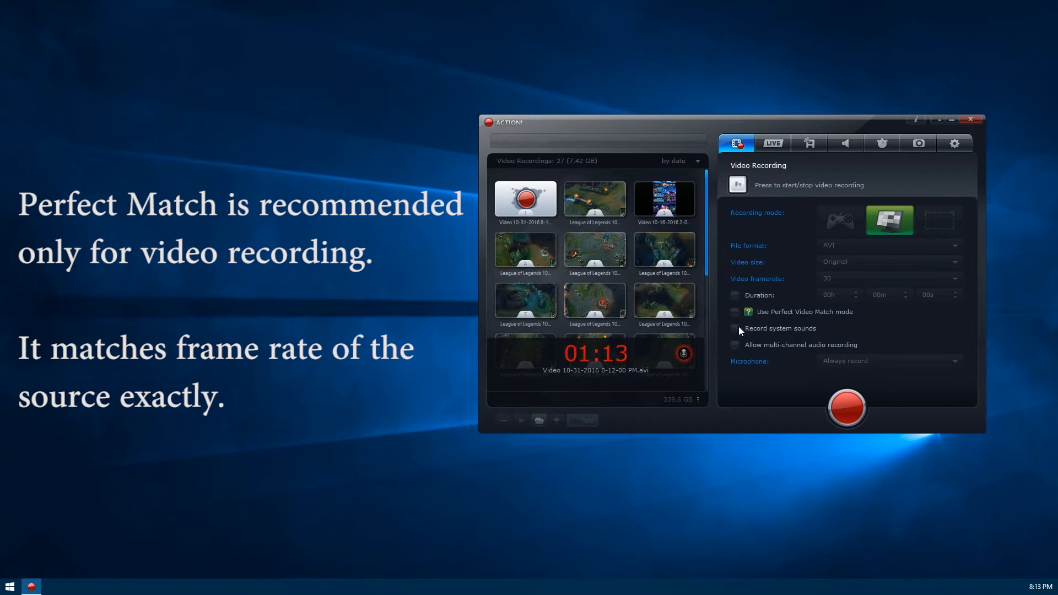
{"action": "mouse_move", "coordinate": [817, 346]}
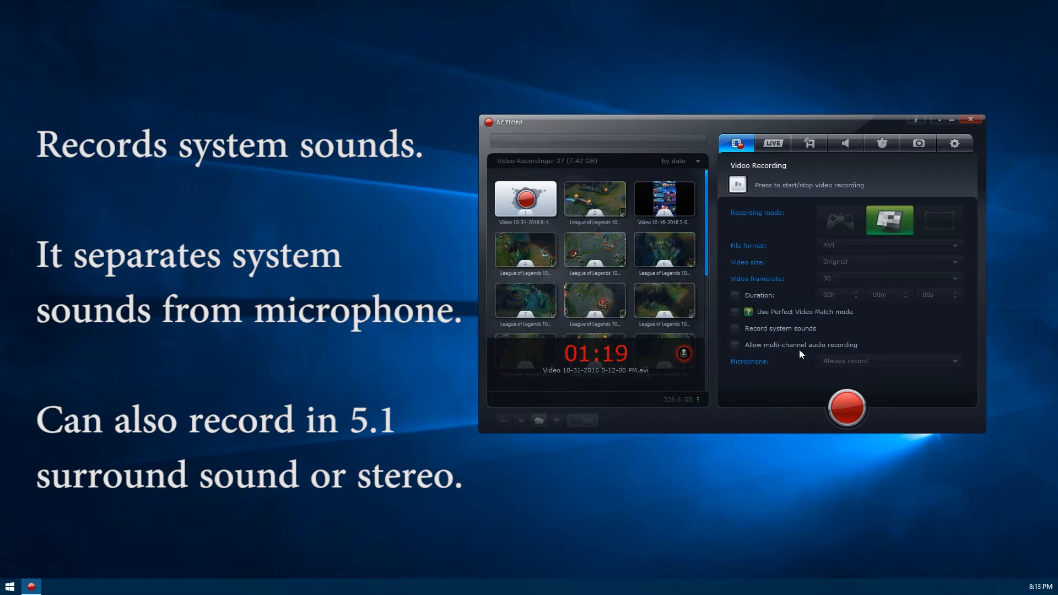
{"action": "mouse_move", "coordinate": [889, 326]}
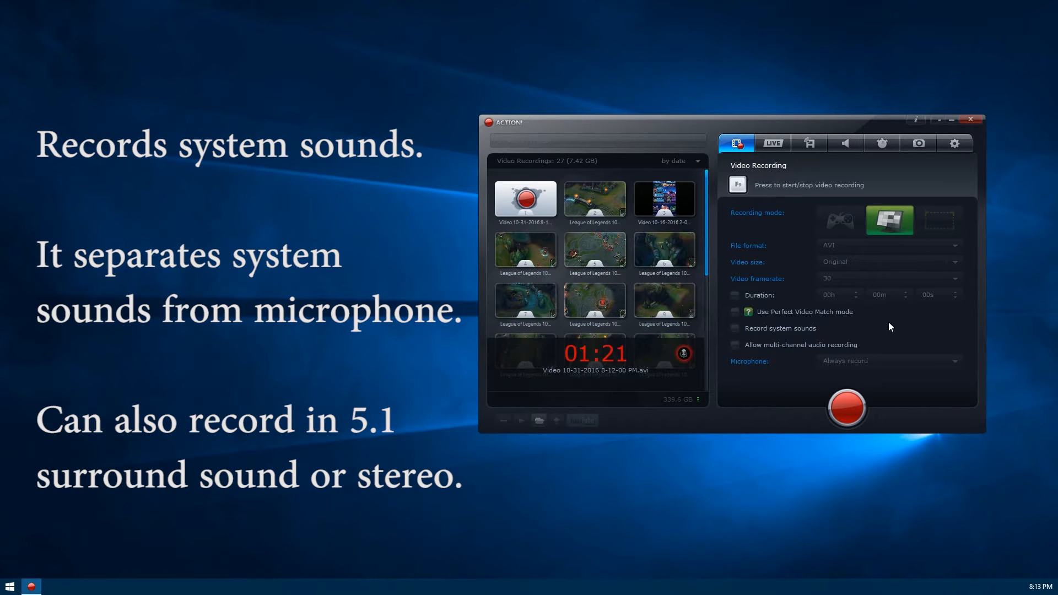
{"action": "left_click", "coordinate": [772, 144]}
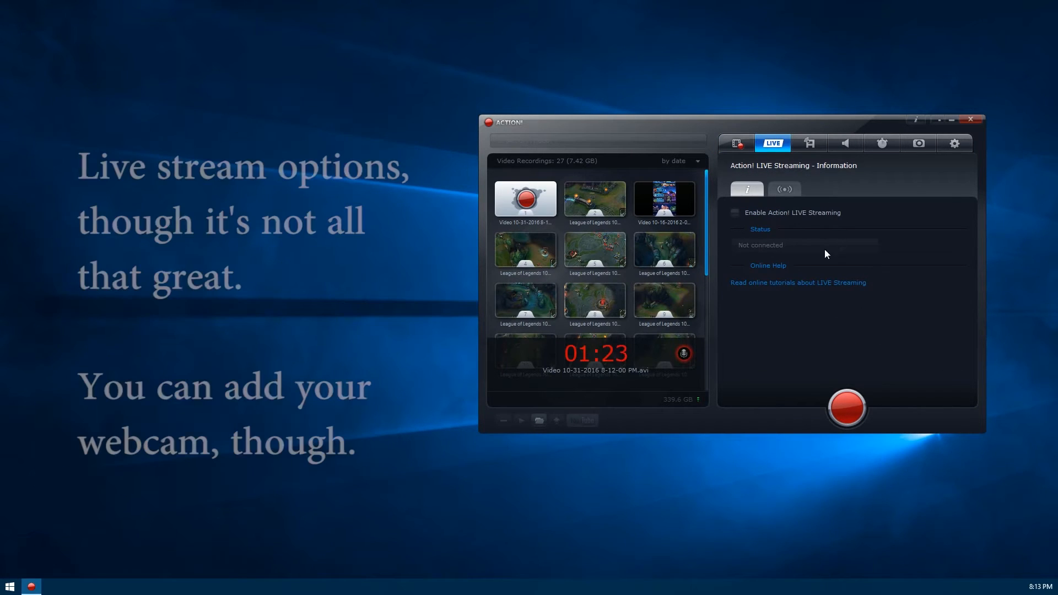
{"action": "left_click", "coordinate": [784, 189]}
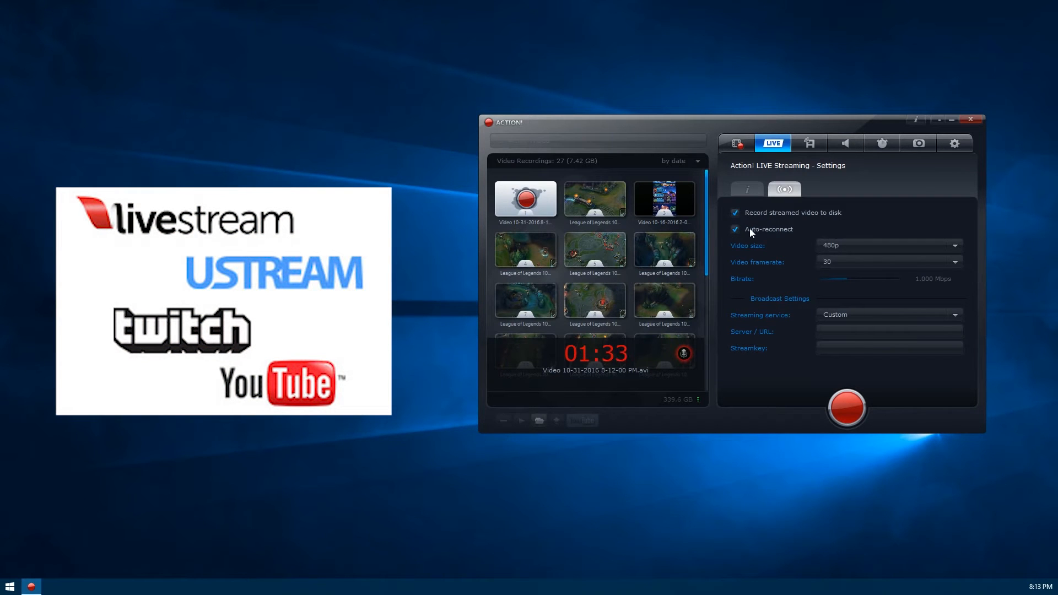
{"action": "mouse_move", "coordinate": [782, 265]}
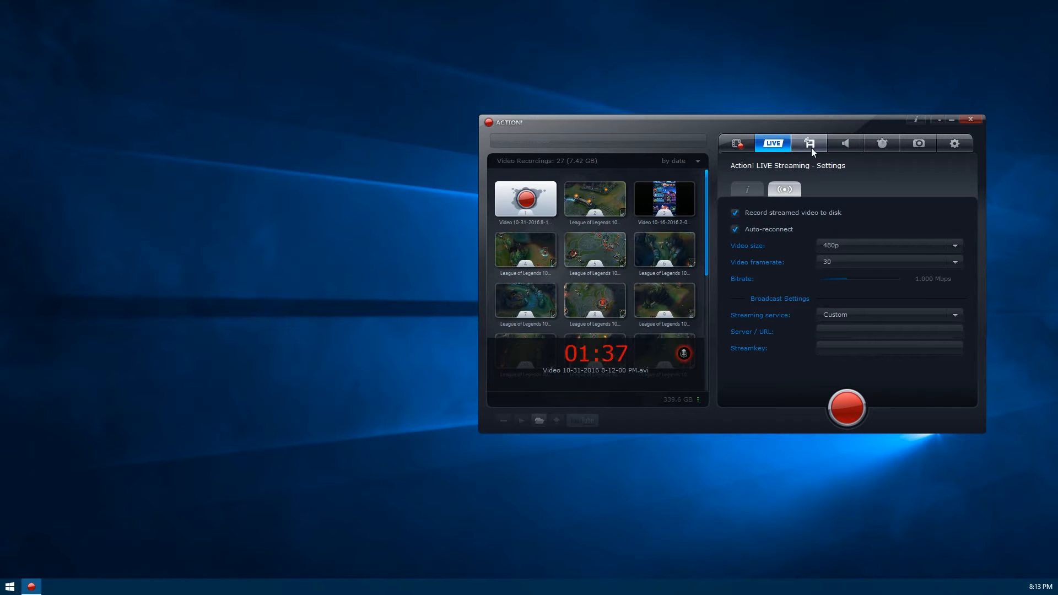
- Open the Remote Action! tab, showing it not enabled and not connected
{"action": "left_click", "coordinate": [809, 143]}
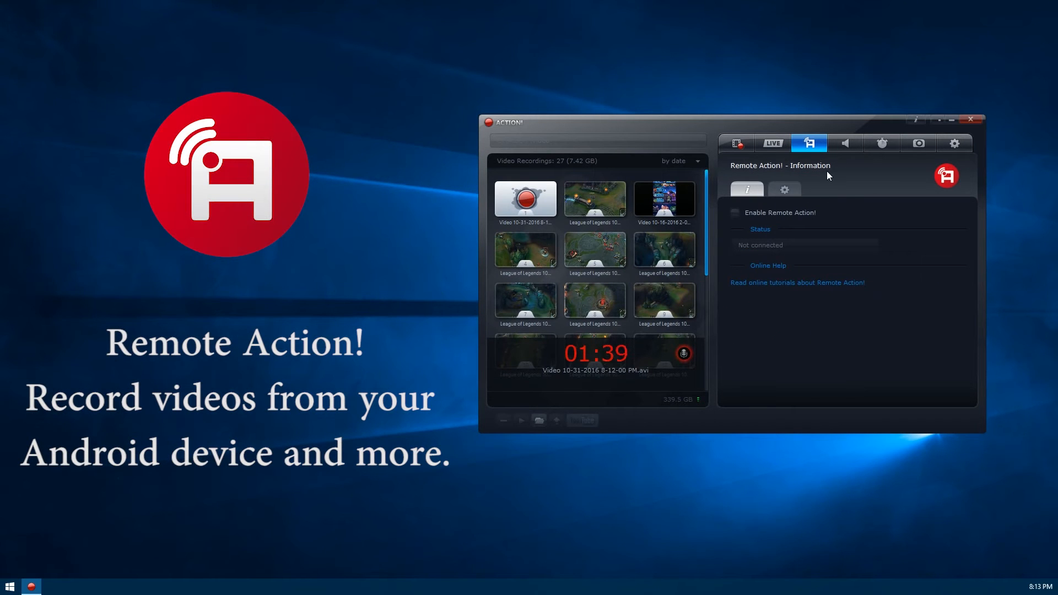
{"action": "mouse_move", "coordinate": [812, 230]}
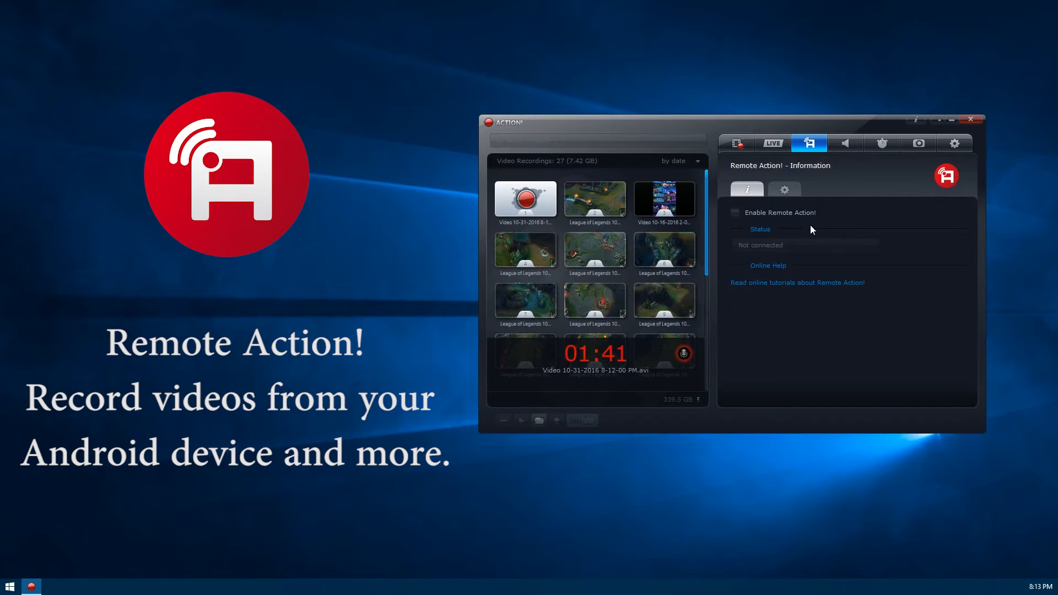
{"action": "mouse_move", "coordinate": [893, 306]}
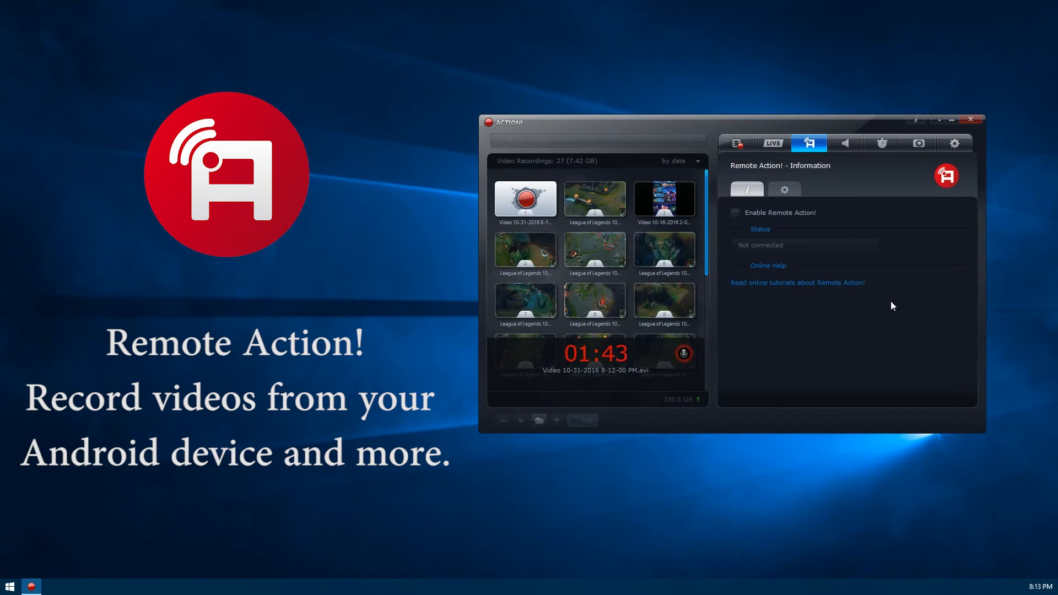
{"action": "mouse_move", "coordinate": [892, 228]}
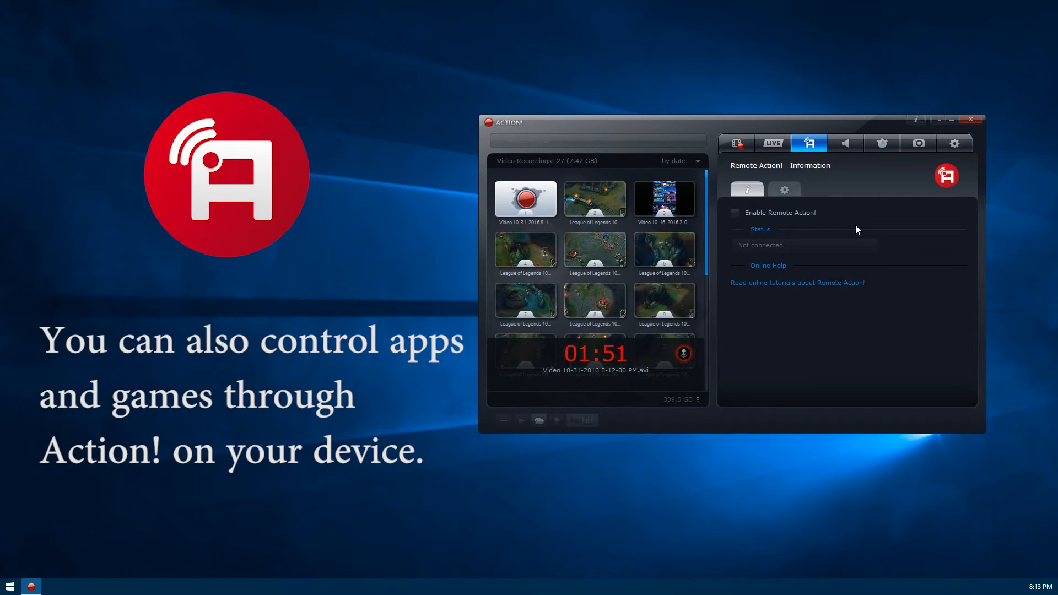
{"action": "mouse_move", "coordinate": [883, 226]}
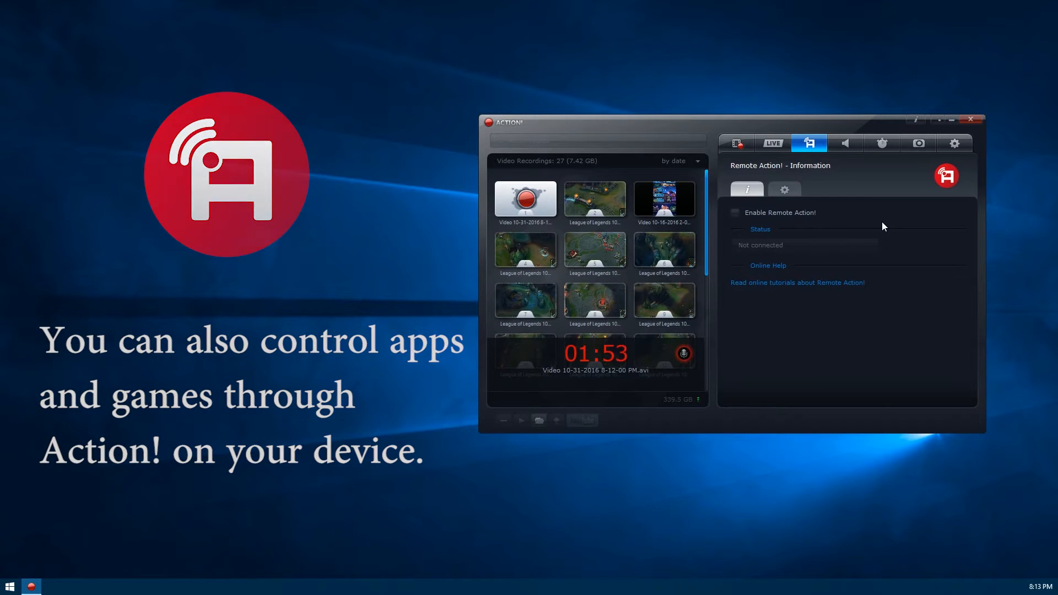
- View the audio recording options (WAV, silence recording), then the Benchmarking page
{"action": "left_click", "coordinate": [845, 144]}
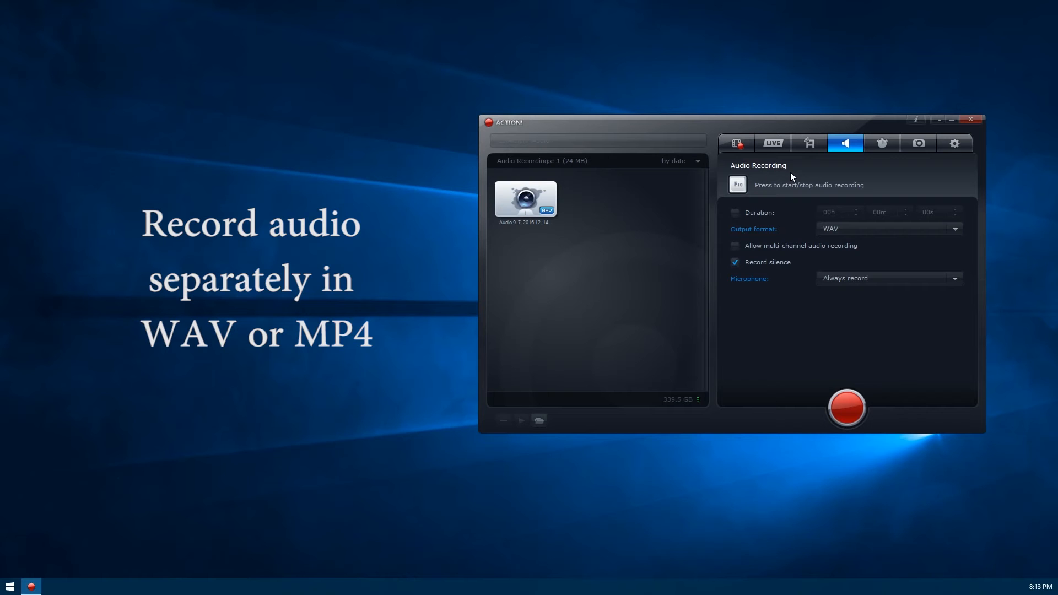
{"action": "mouse_move", "coordinate": [919, 221]}
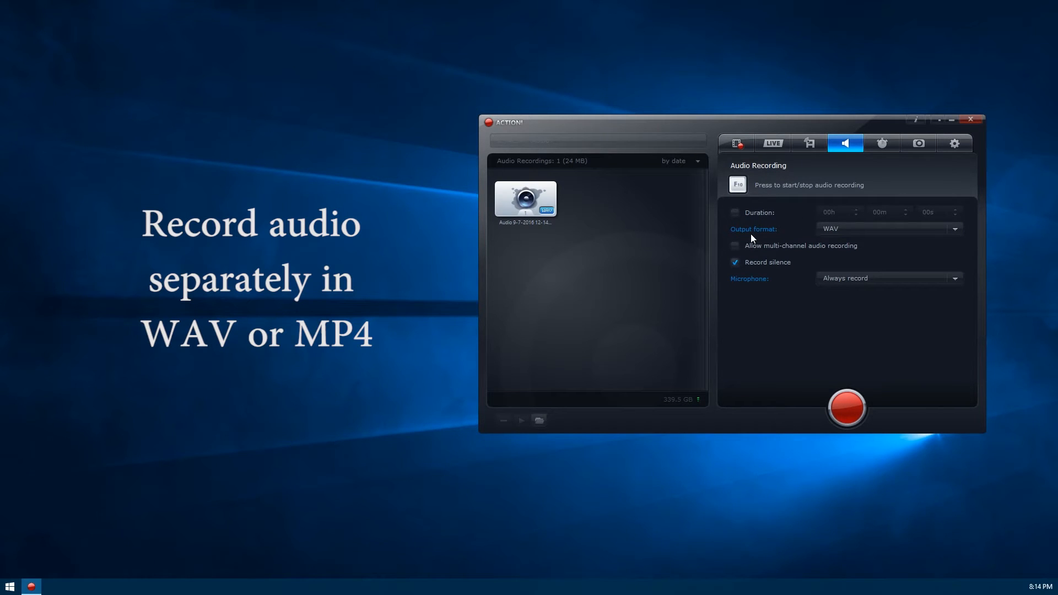
{"action": "mouse_move", "coordinate": [808, 255]}
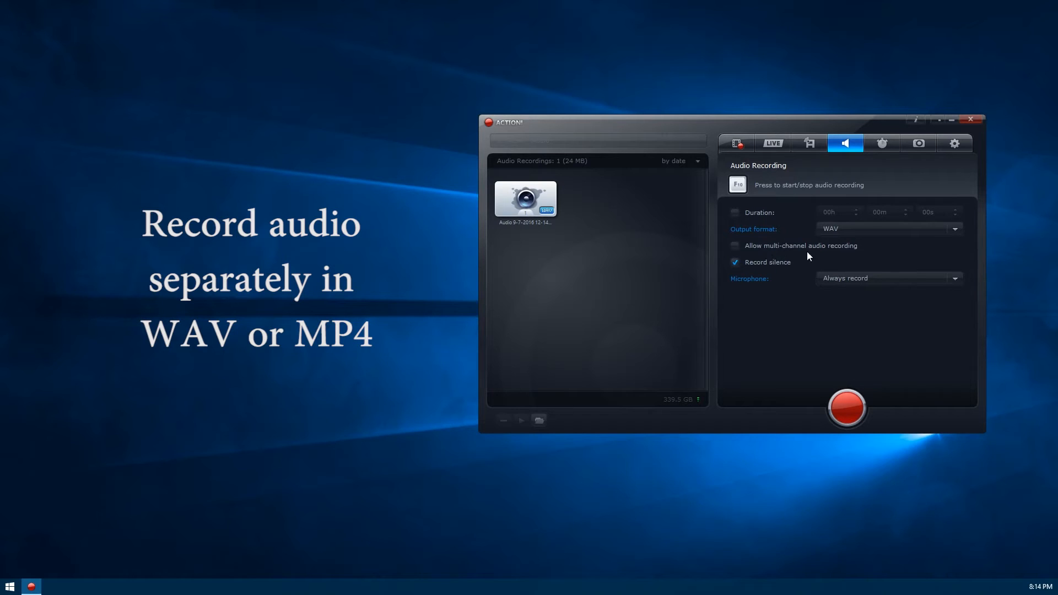
{"action": "mouse_move", "coordinate": [785, 294]}
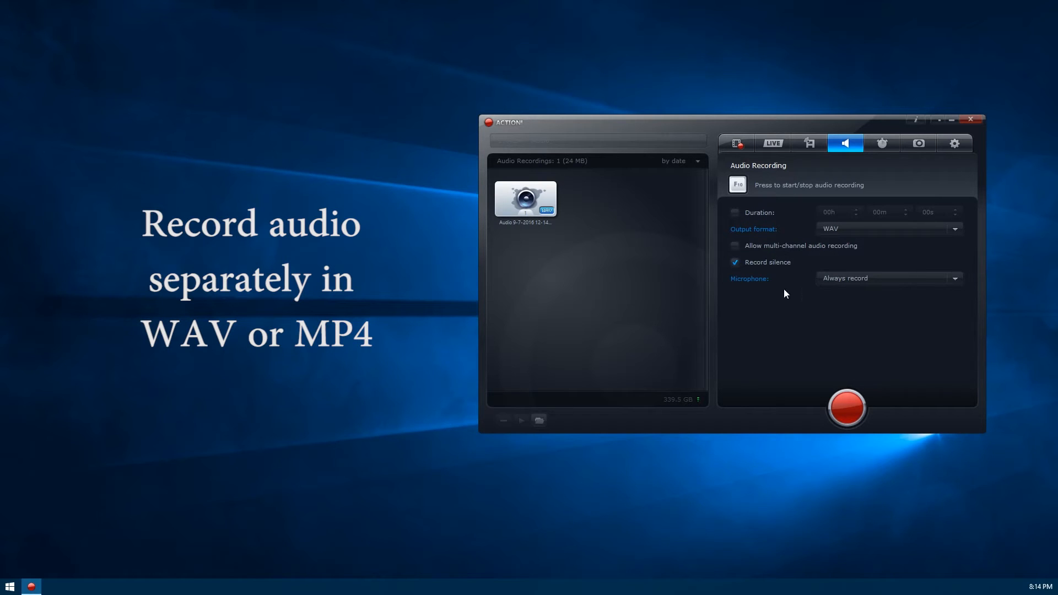
{"action": "mouse_move", "coordinate": [799, 273]}
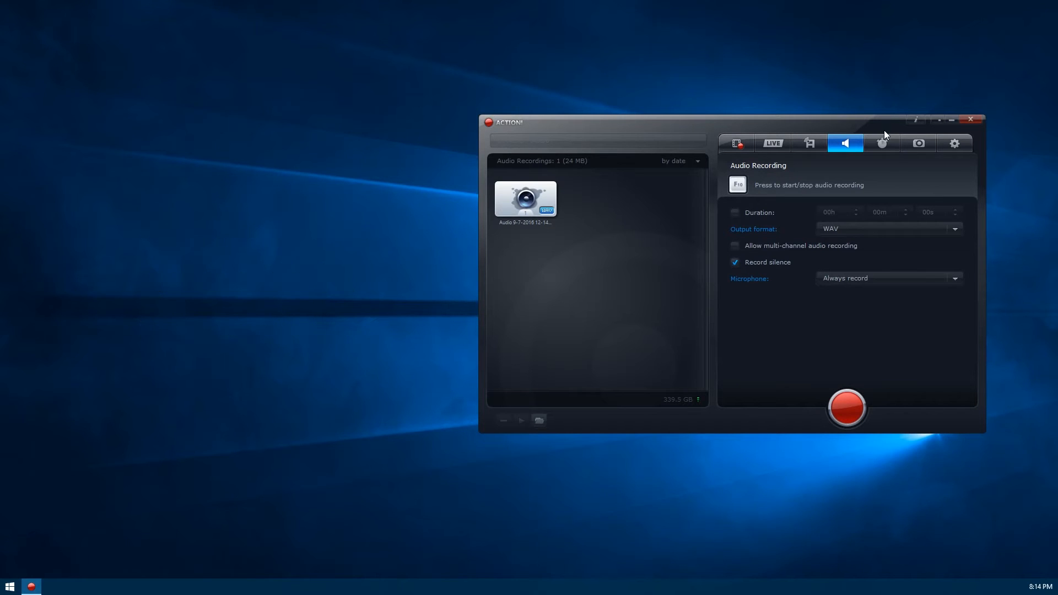
{"action": "left_click", "coordinate": [881, 144]}
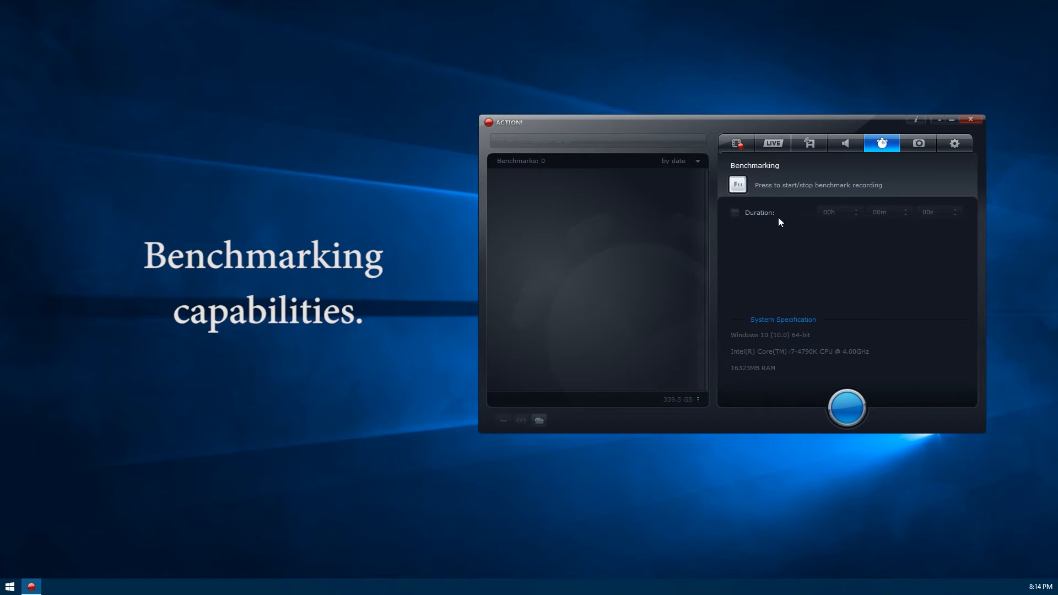
{"action": "mouse_move", "coordinate": [930, 192]}
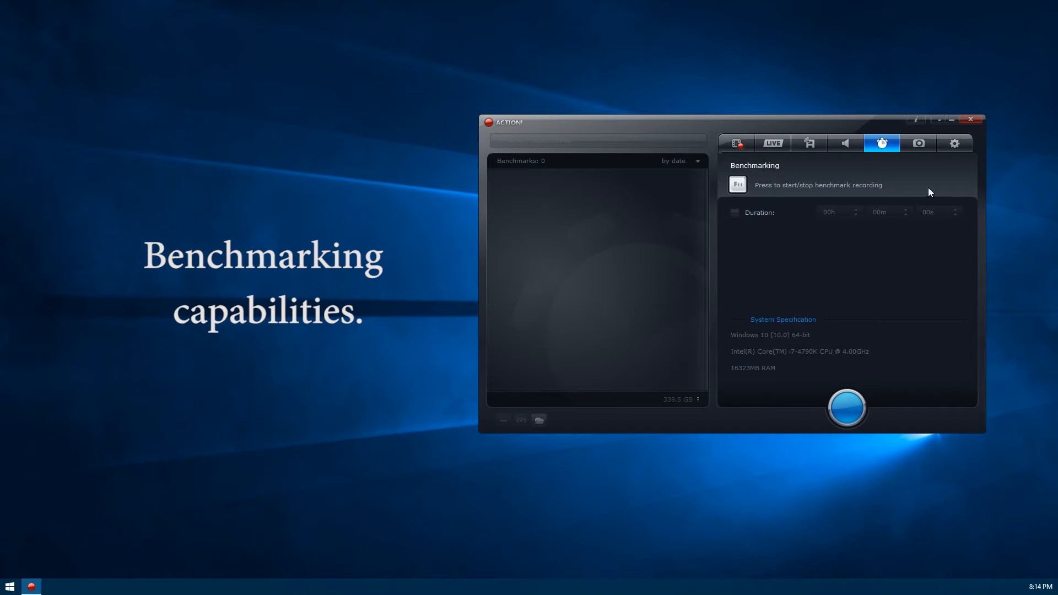
{"action": "mouse_move", "coordinate": [713, 174]}
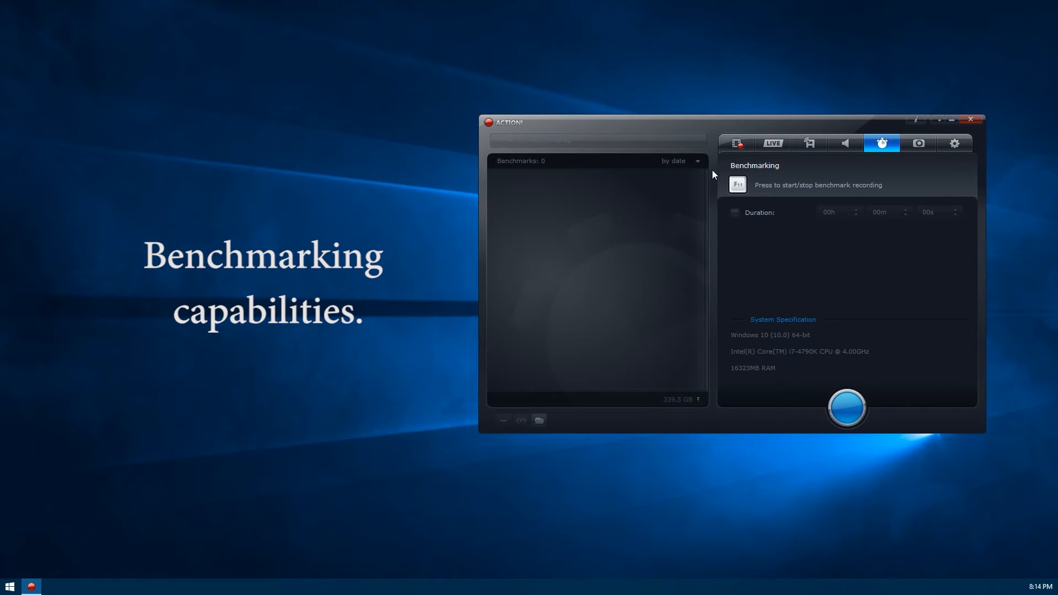
{"action": "mouse_move", "coordinate": [827, 252]}
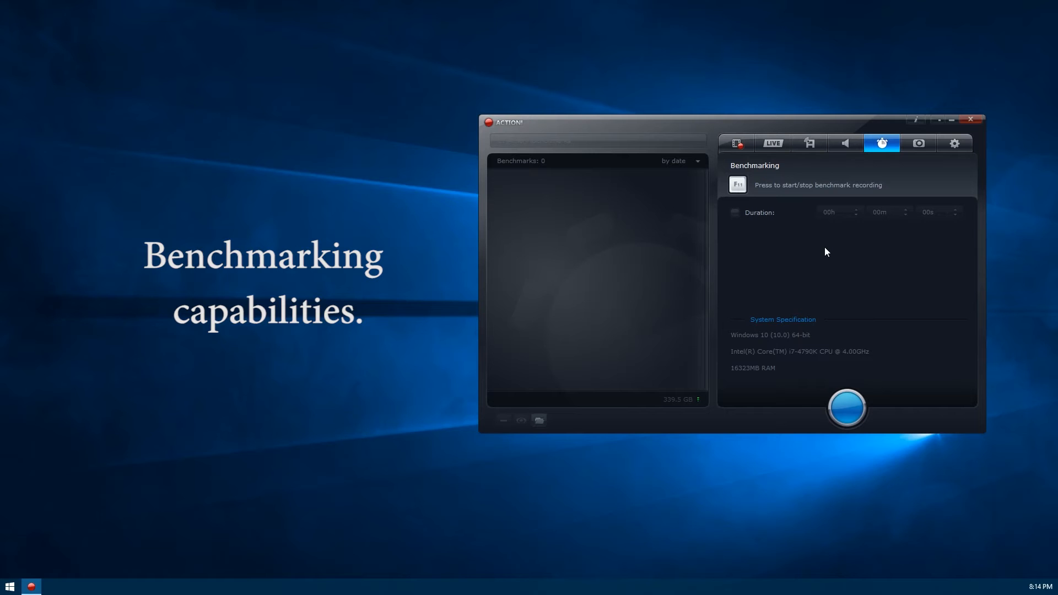
{"action": "mouse_move", "coordinate": [915, 192]}
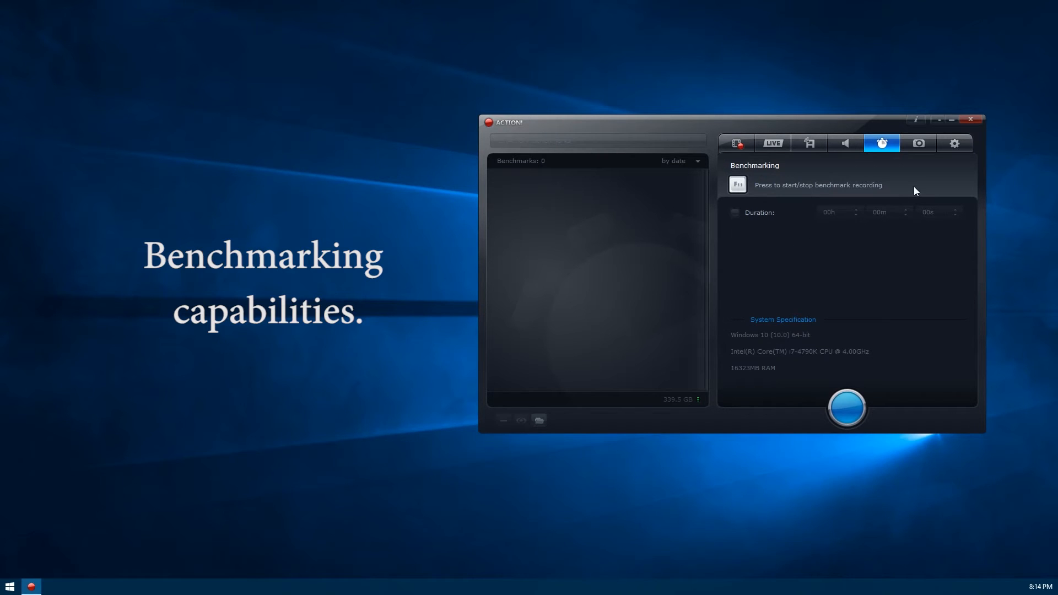
- View the screenshot options (PNG, entire desktop), then the hotkeys settings
{"action": "left_click", "coordinate": [918, 144]}
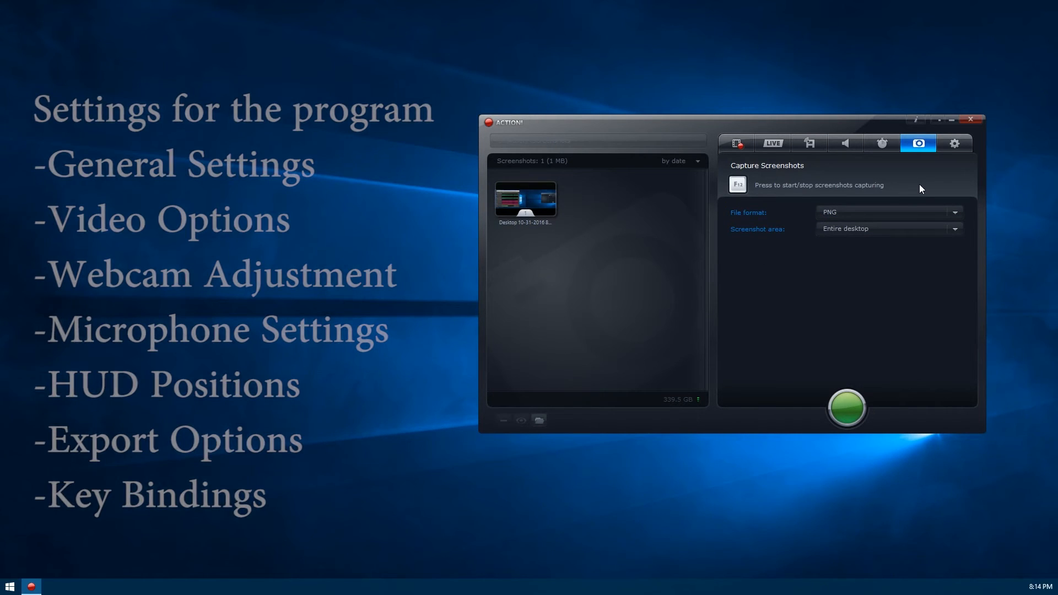
{"action": "left_click", "coordinate": [954, 142]}
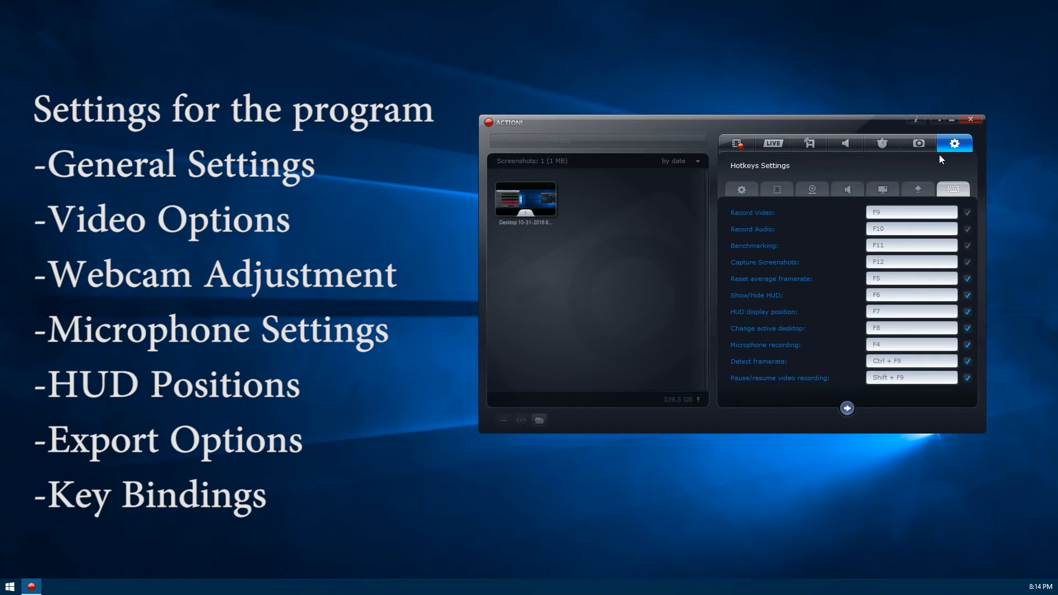
- Visit the General and Video settings sub-tabs and enable Use overlay graphics
{"action": "left_click", "coordinate": [755, 189]}
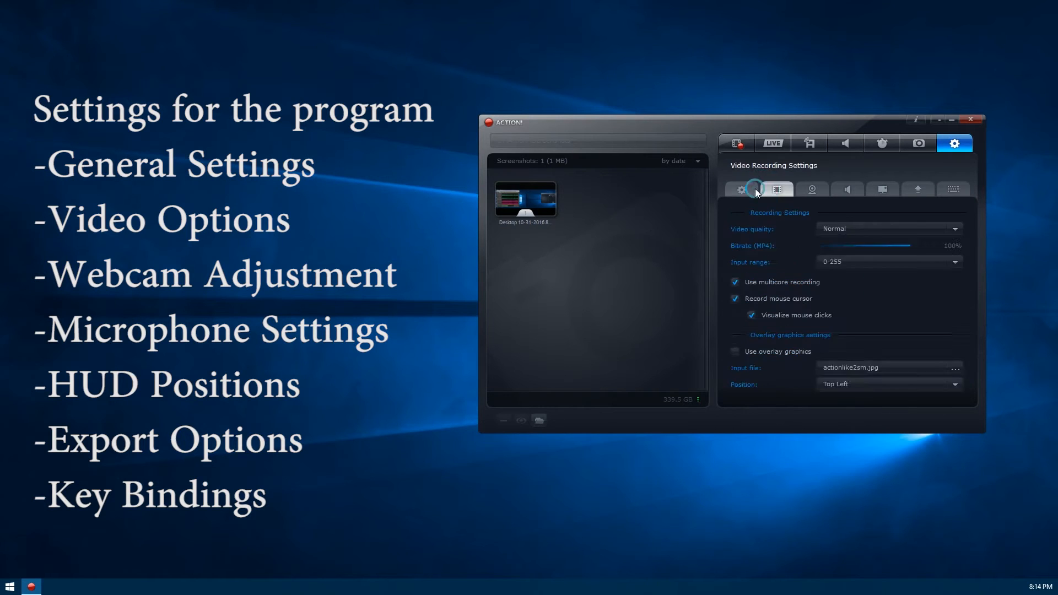
{"action": "left_click", "coordinate": [741, 189]}
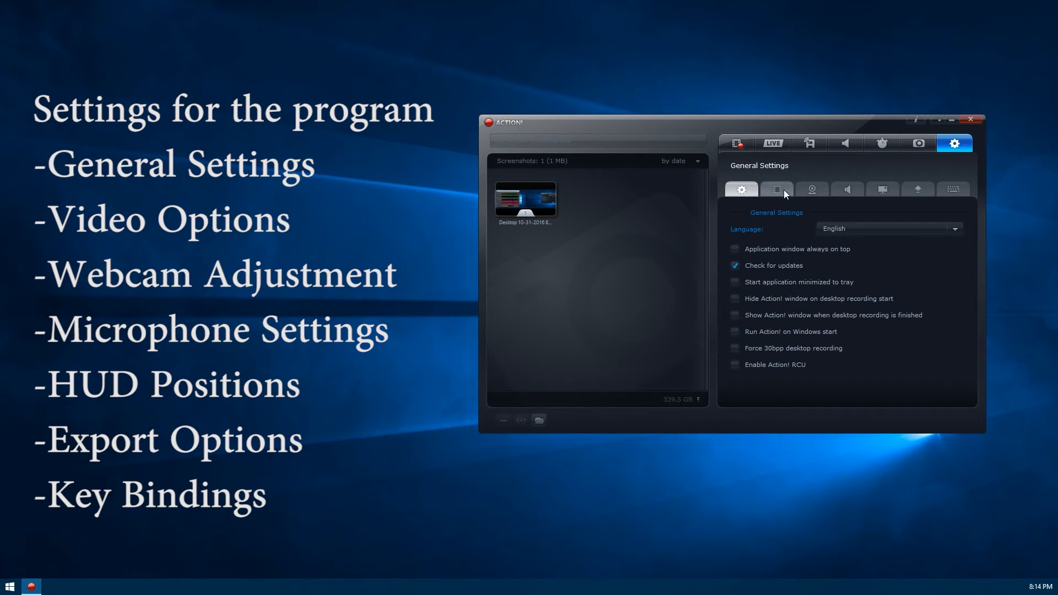
{"action": "left_click", "coordinate": [777, 189]}
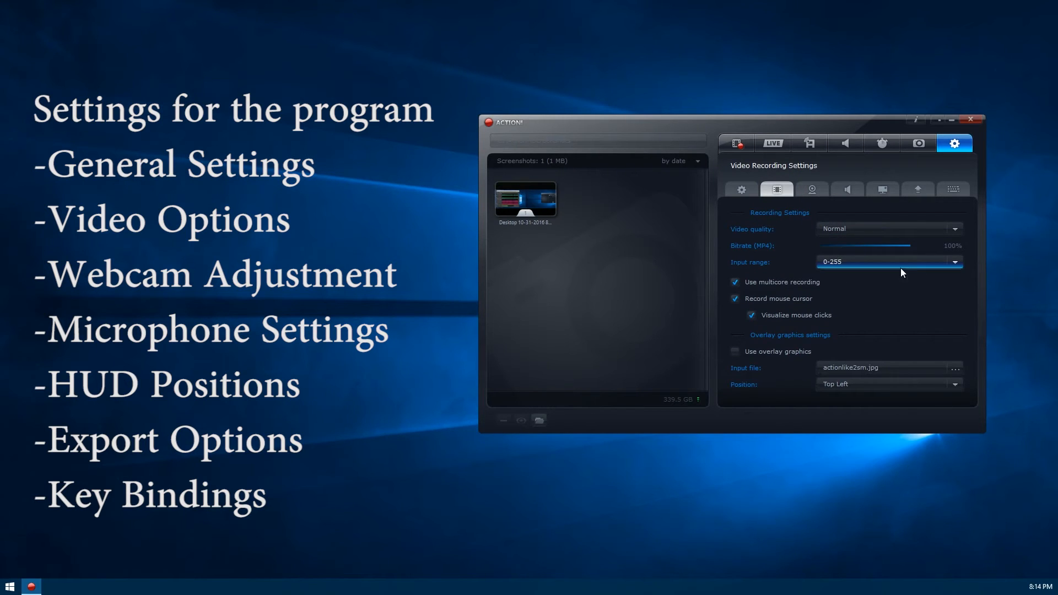
{"action": "mouse_move", "coordinate": [793, 282]}
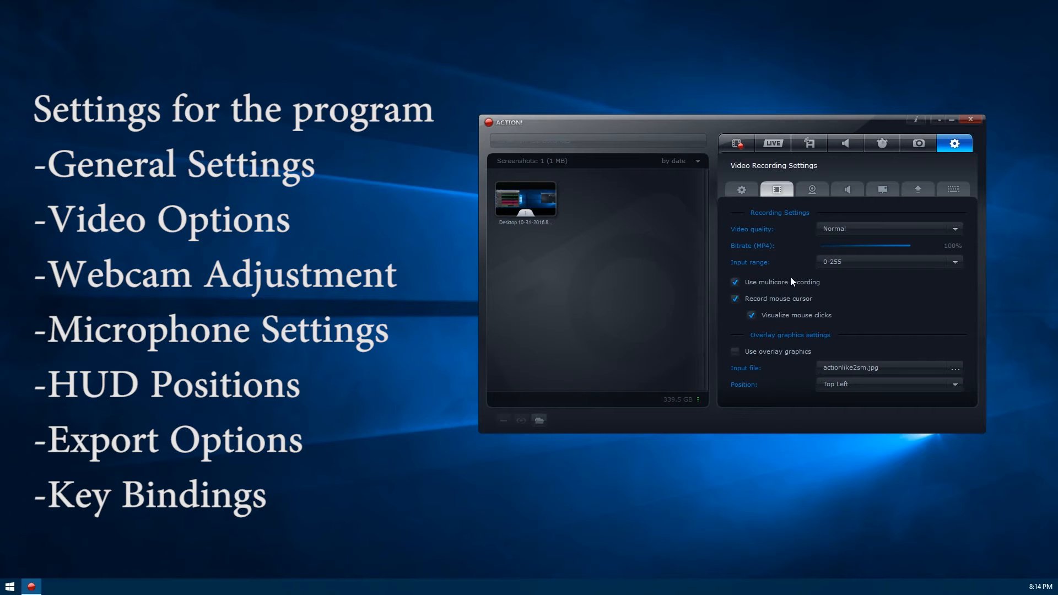
{"action": "mouse_move", "coordinate": [735, 282]}
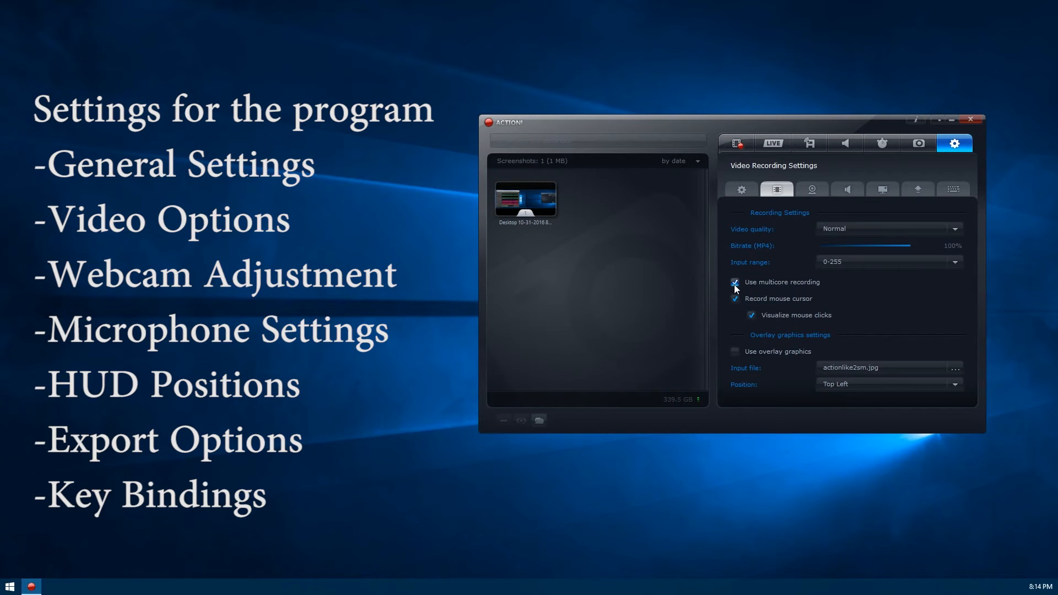
{"action": "mouse_move", "coordinate": [848, 290]}
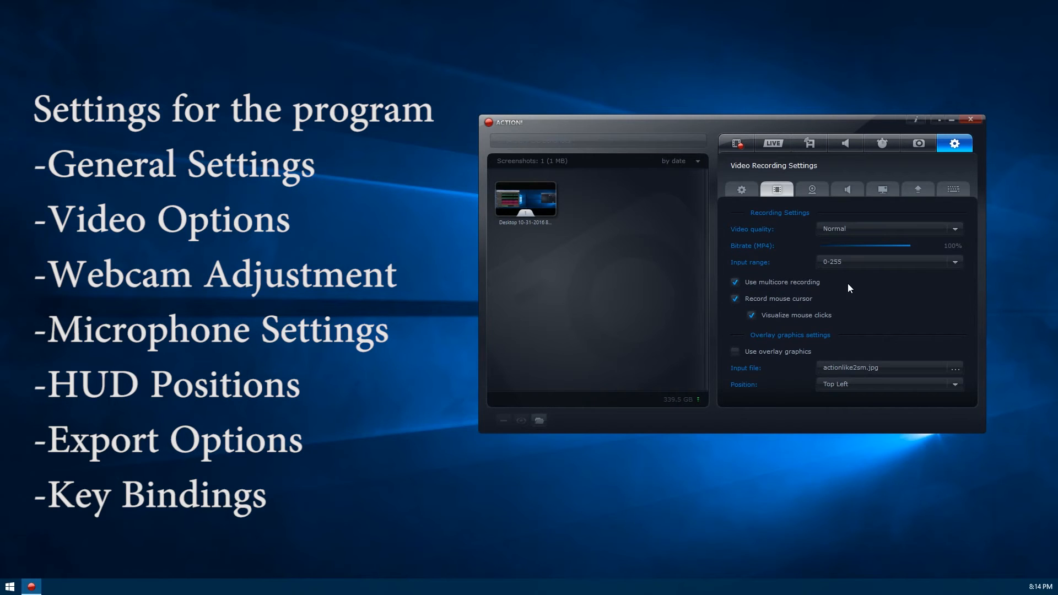
{"action": "mouse_move", "coordinate": [781, 292]}
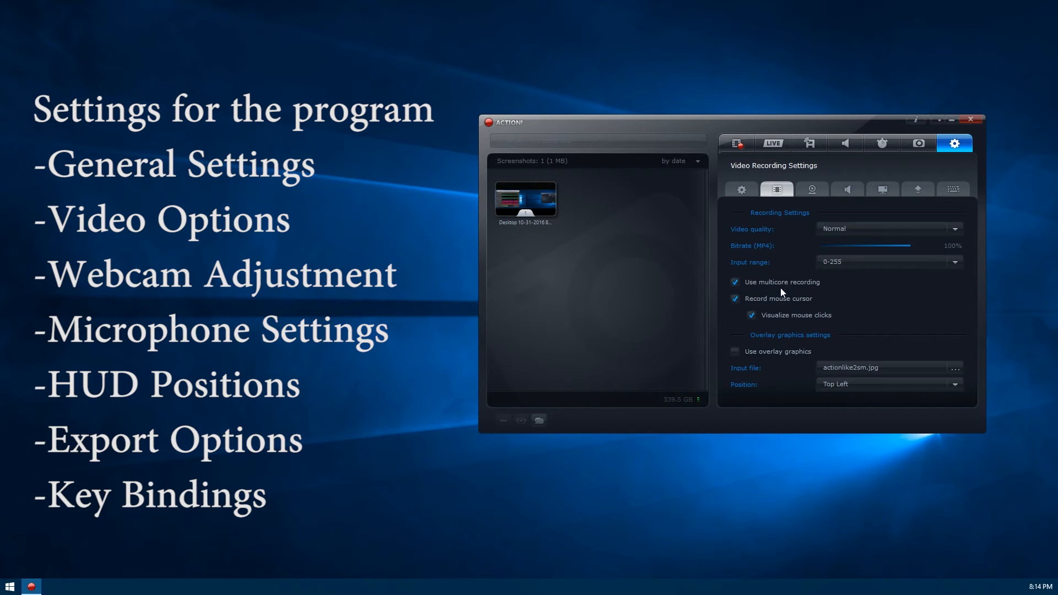
{"action": "mouse_move", "coordinate": [772, 305]}
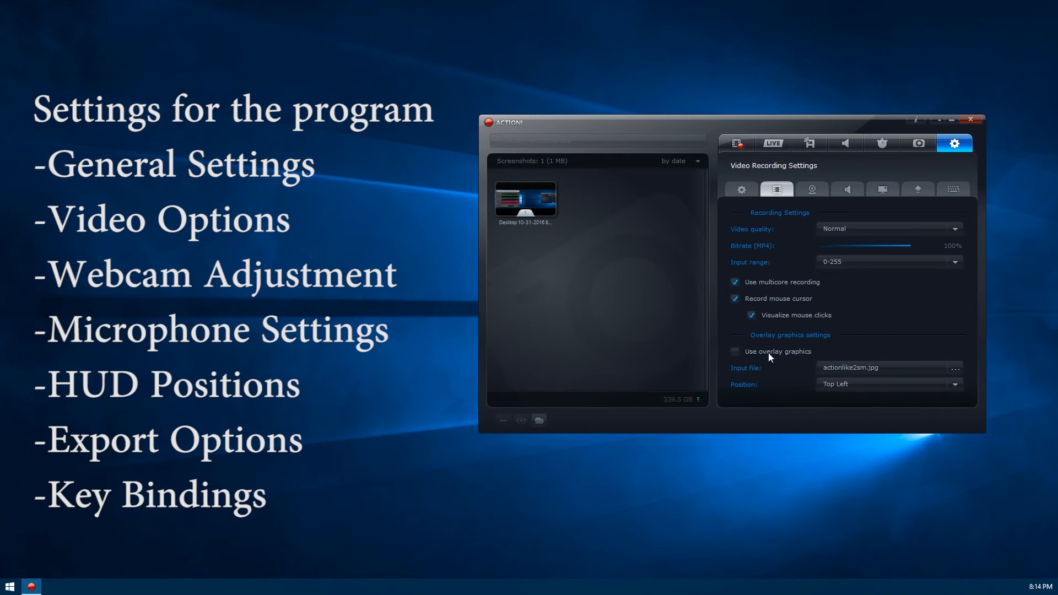
{"action": "left_click", "coordinate": [735, 352]}
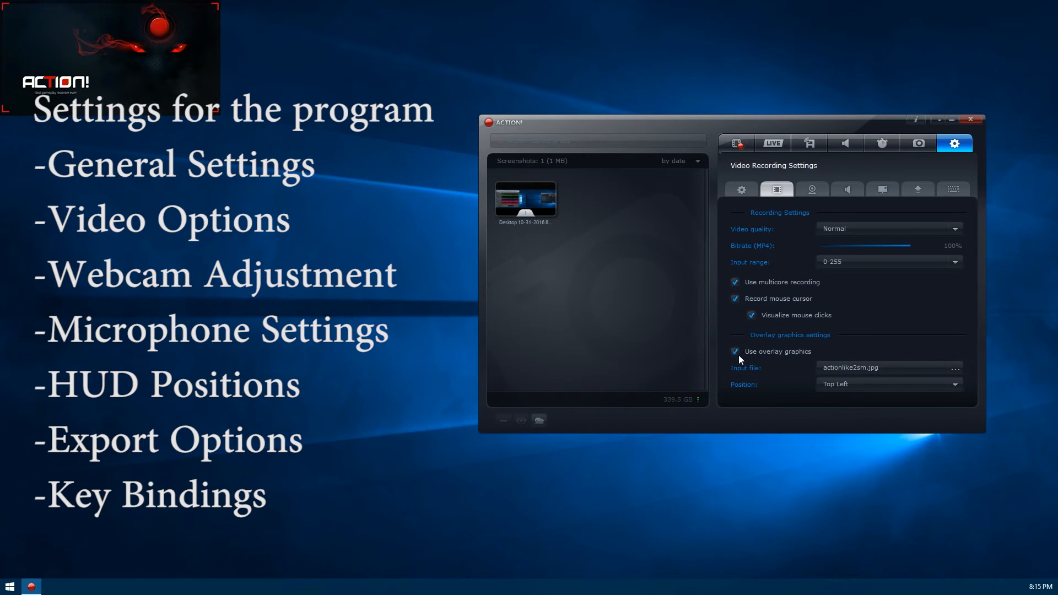
- Disable overlay graphics, then view the webcam, audio, HUD, export and hotkey settings
{"action": "left_click", "coordinate": [734, 351]}
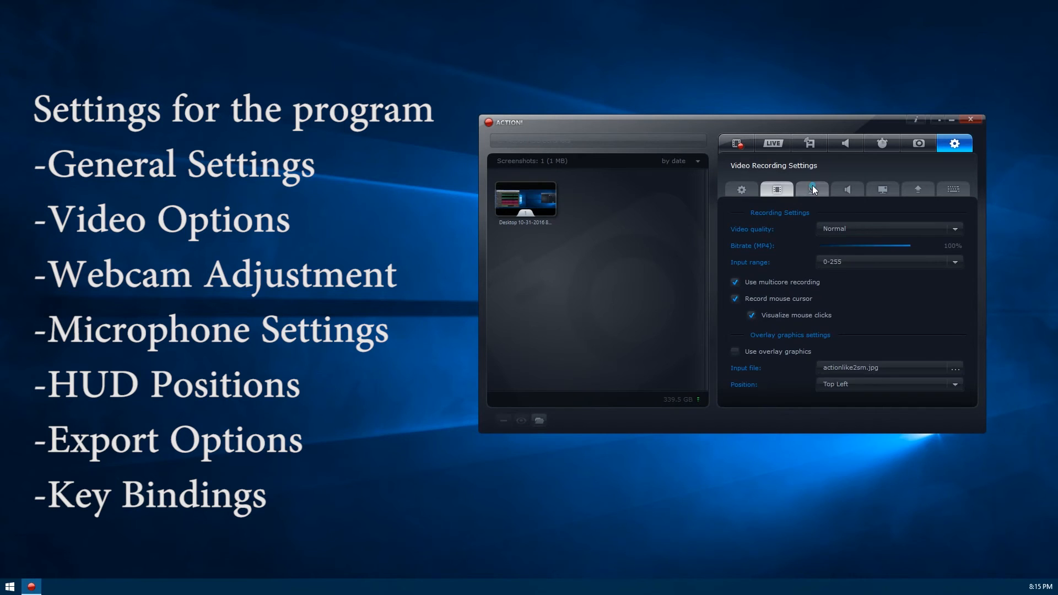
{"action": "left_click", "coordinate": [812, 189]}
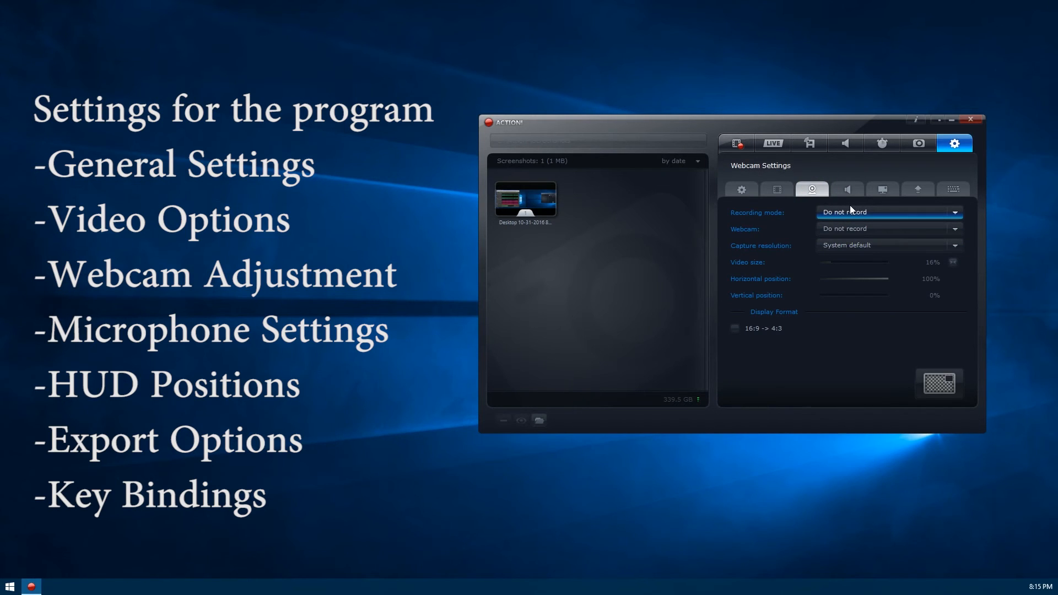
{"action": "left_click", "coordinate": [847, 189]}
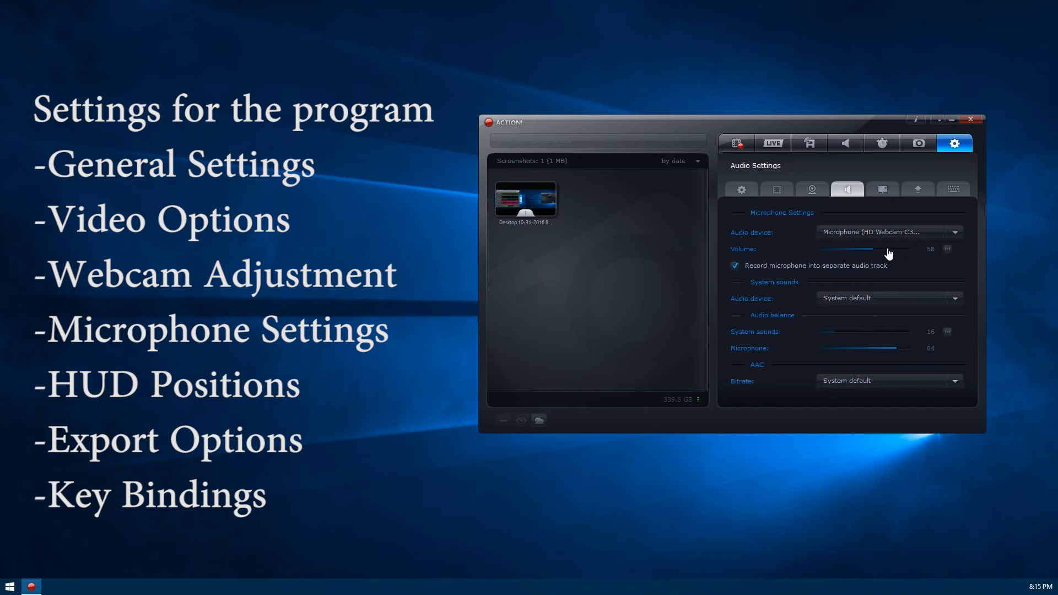
{"action": "mouse_move", "coordinate": [883, 189]}
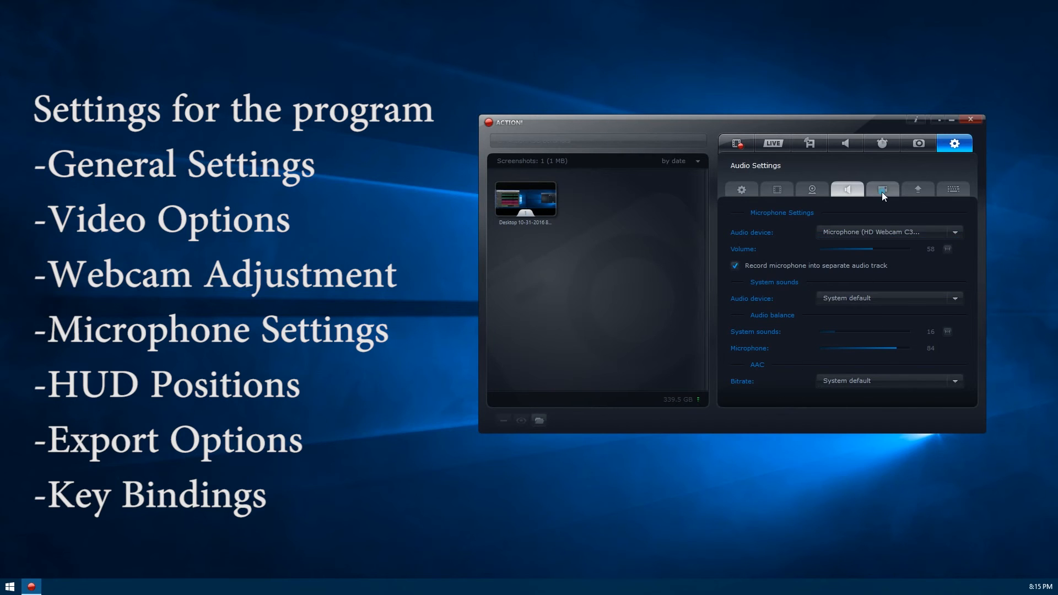
{"action": "left_click", "coordinate": [882, 190]}
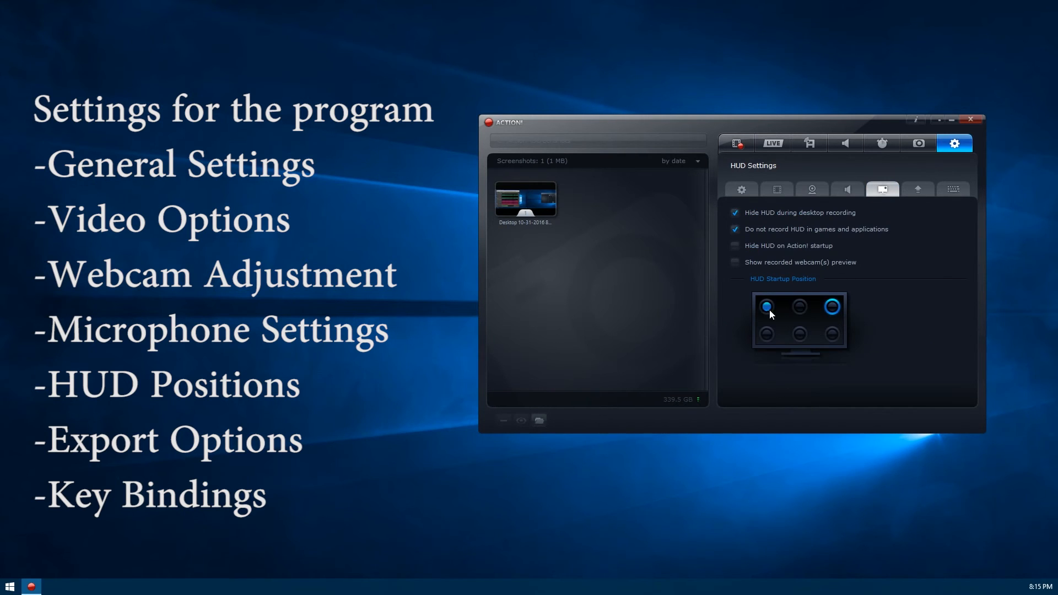
{"action": "left_click", "coordinate": [765, 306]}
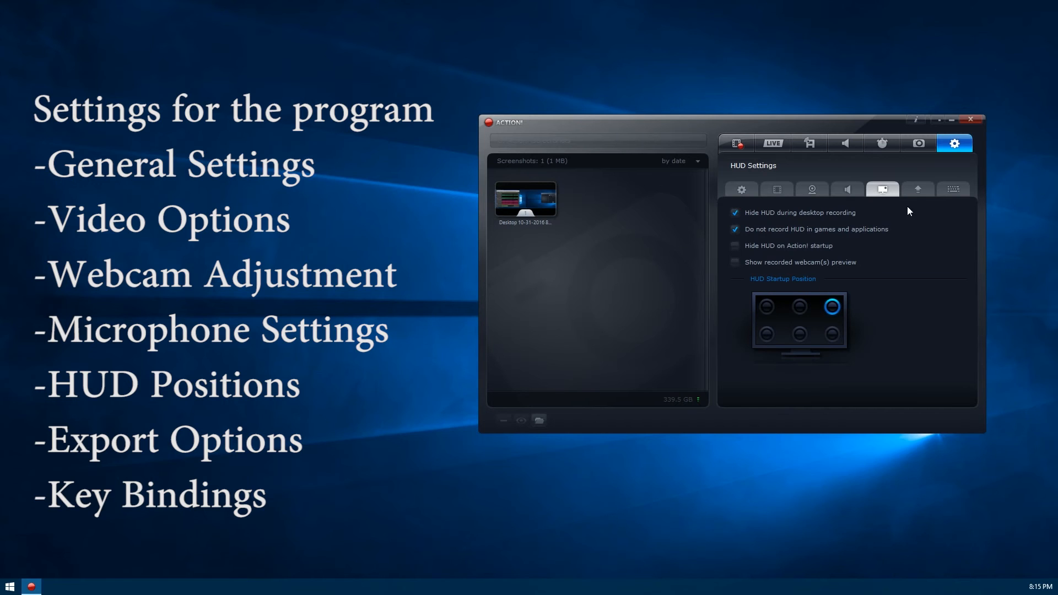
{"action": "left_click", "coordinate": [917, 189]}
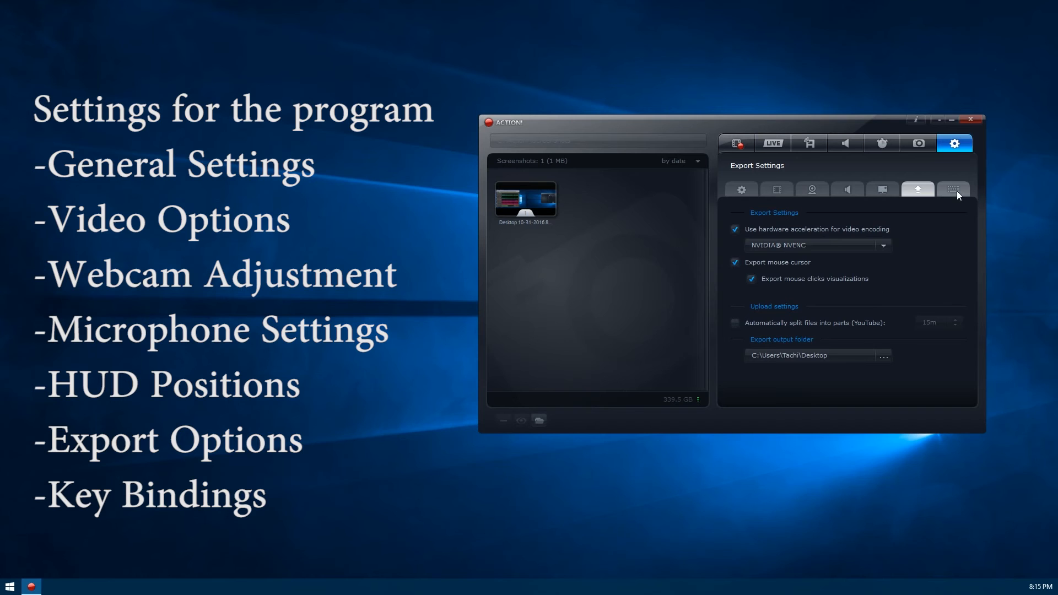
{"action": "left_click", "coordinate": [952, 189]}
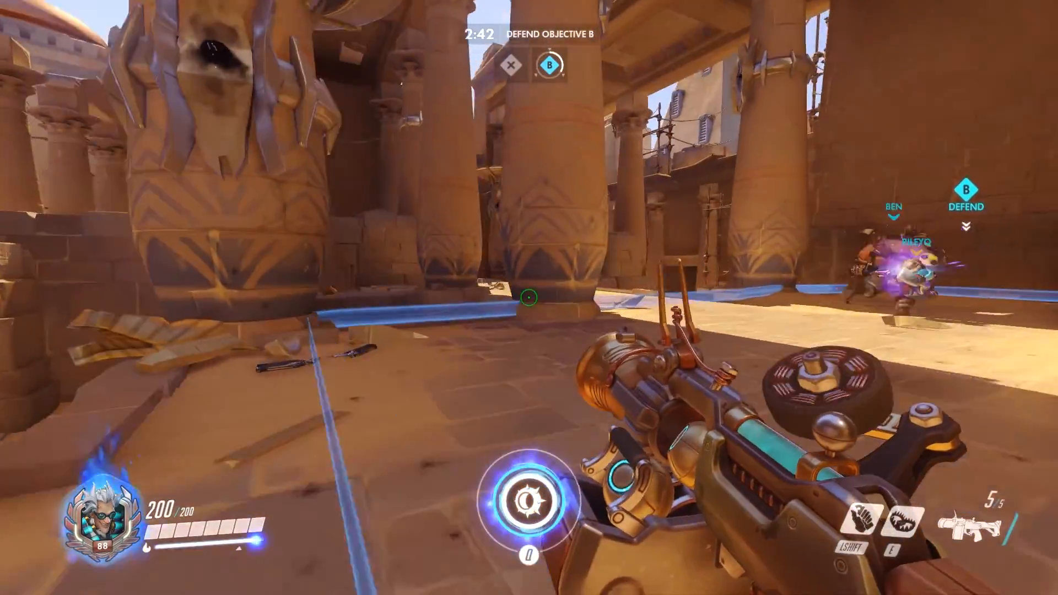
{"action": "mouse_move", "coordinate": [529, 297]}
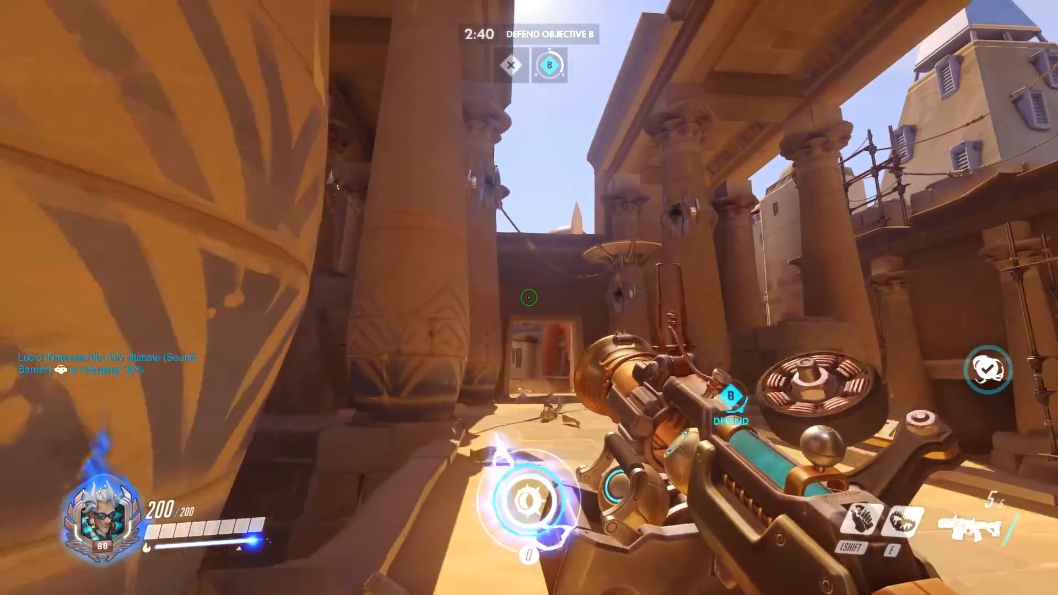